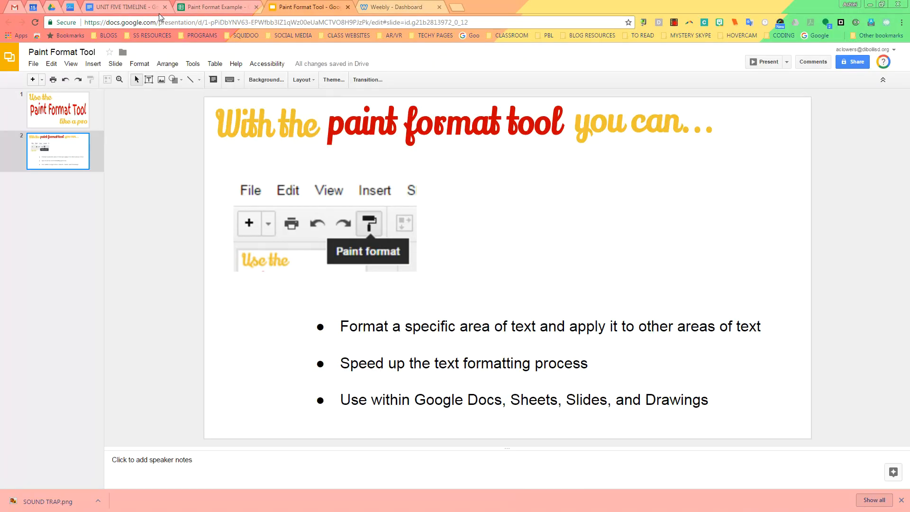
# - Leave the Slides presentation for the UNIT FIVE TIMELINE document
pyautogui.click(120, 6)
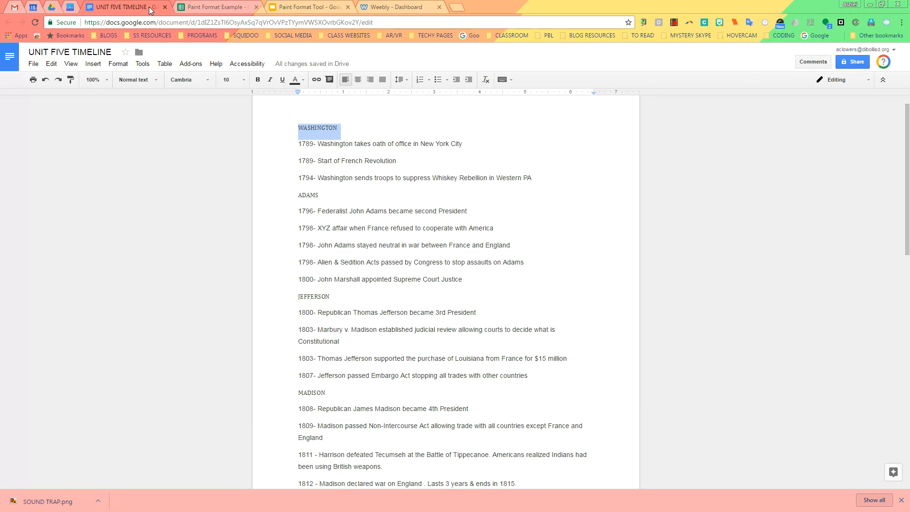
# - Style the WASHINGTON heading bold, yellow-highlighted and 14 pt
pyautogui.click(309, 128)
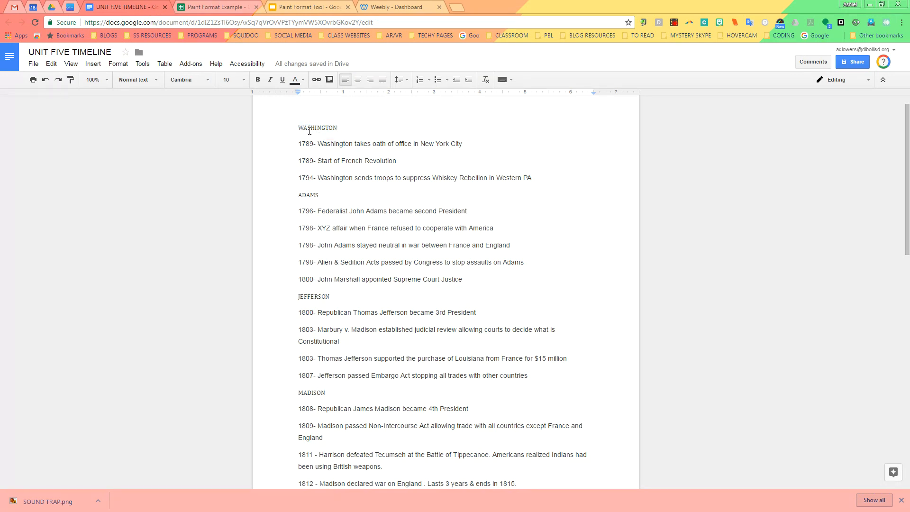
pyautogui.moveTo(308, 358)
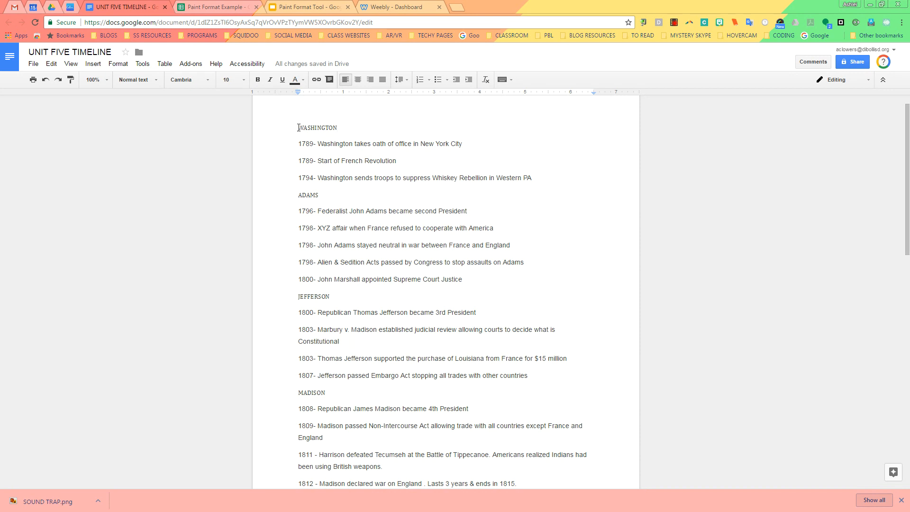
pyautogui.doubleClick(317, 127)
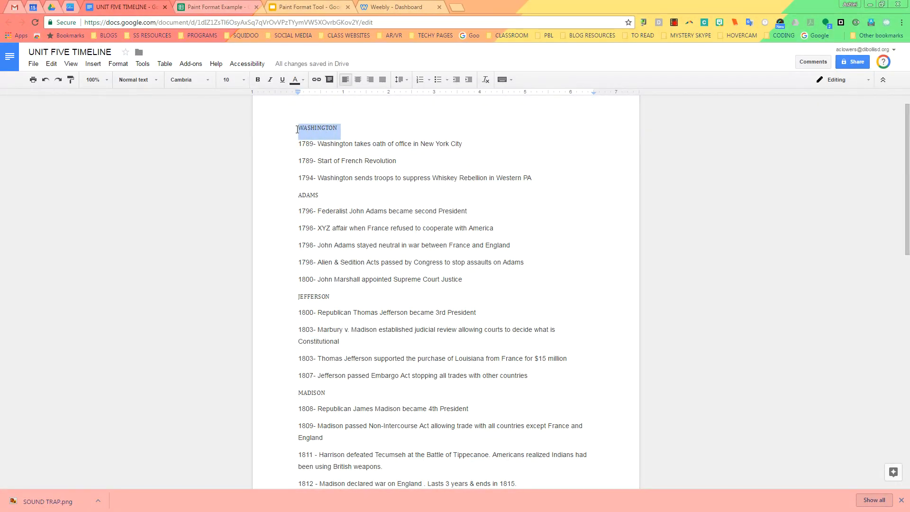
pyautogui.click(258, 79)
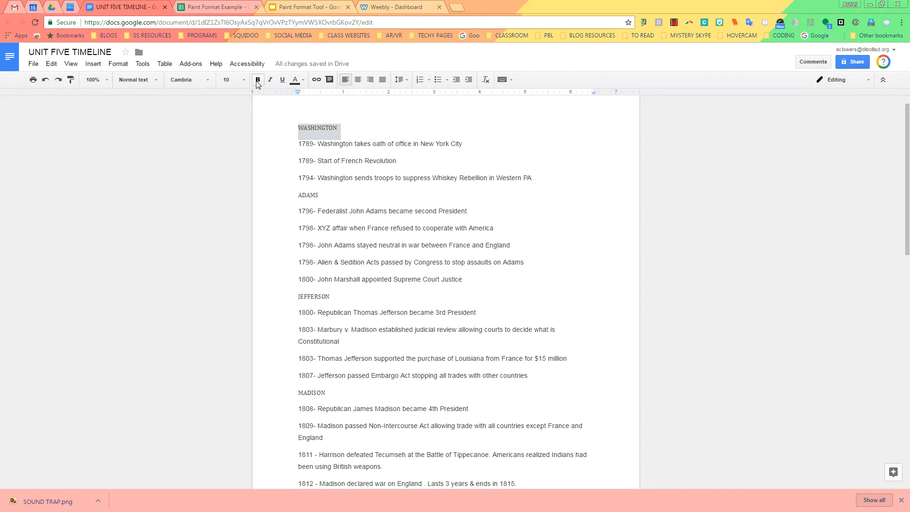
pyautogui.click(296, 80)
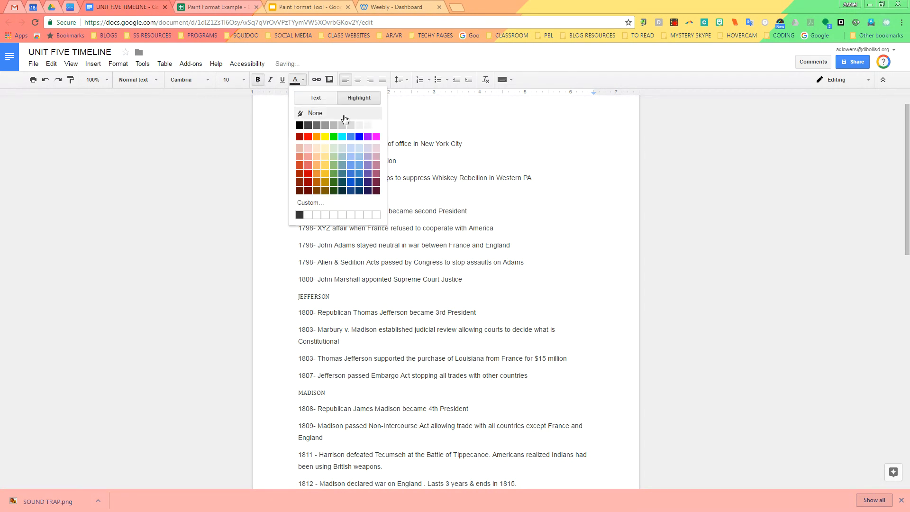
pyautogui.click(325, 136)
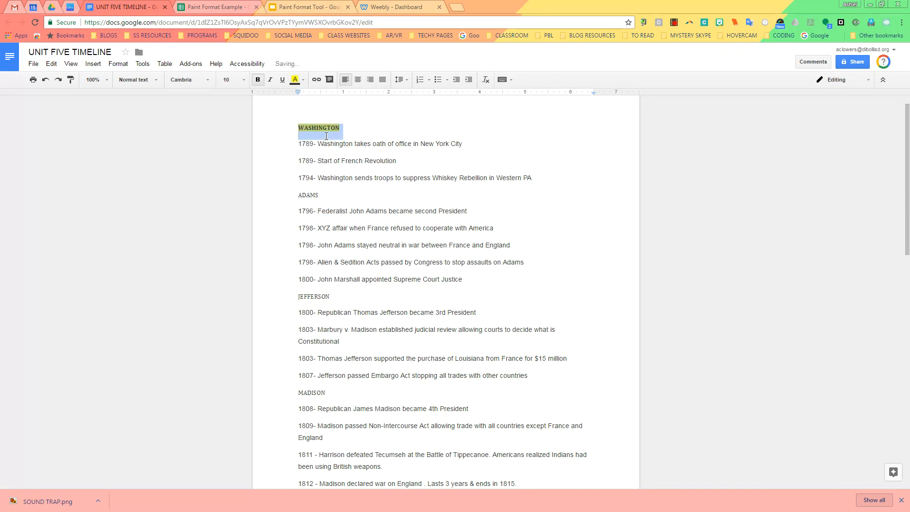
pyautogui.click(244, 79)
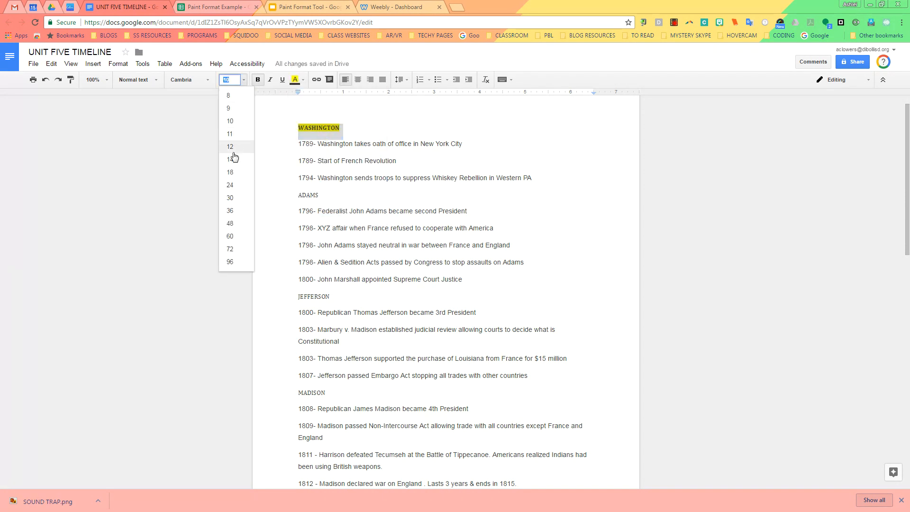
pyautogui.click(230, 159)
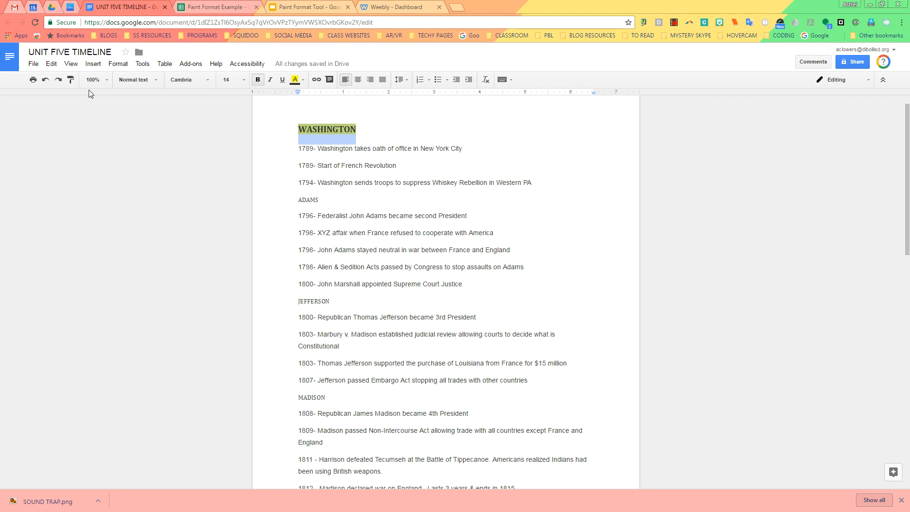
pyautogui.moveTo(70, 79)
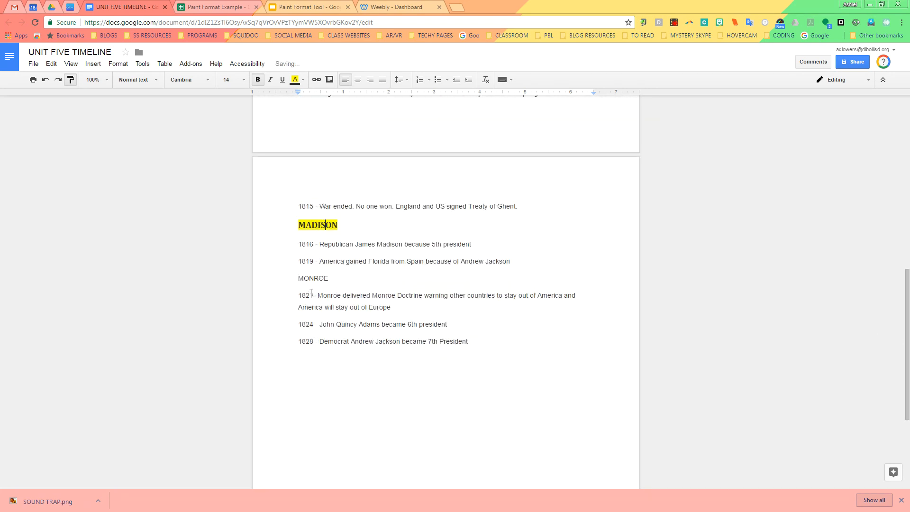
# - Scroll to reach the later MADISON heading while paint-formatting president names
pyautogui.scroll(3)
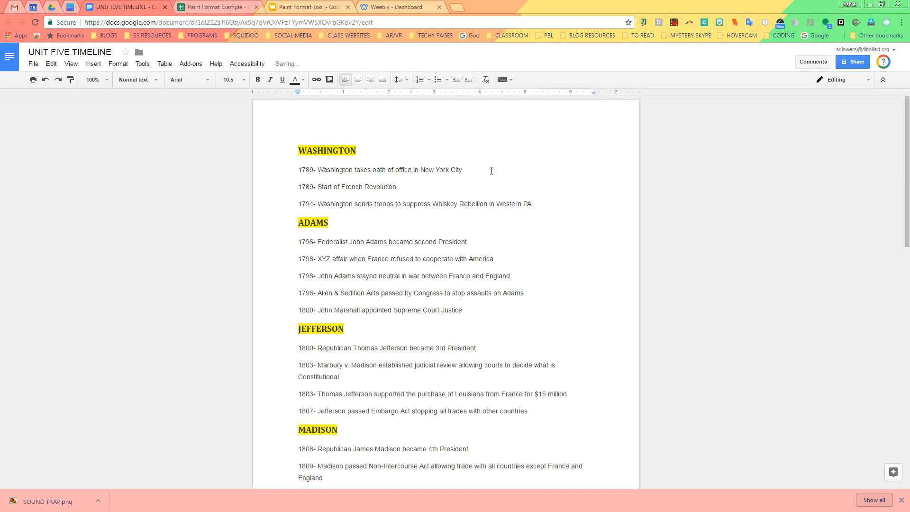
# - Finish the timeline formatting and move to the Paint Format Example spreadsheet
pyautogui.write('editin')
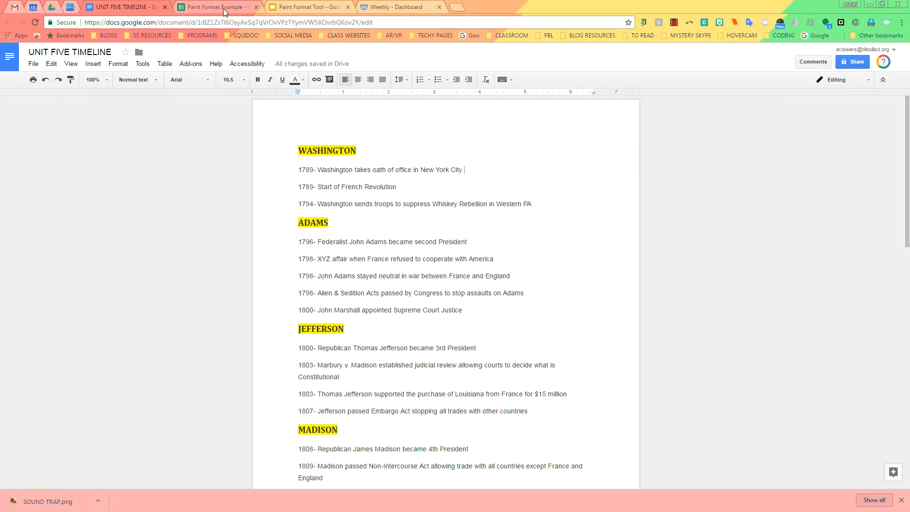
pyautogui.click(218, 7)
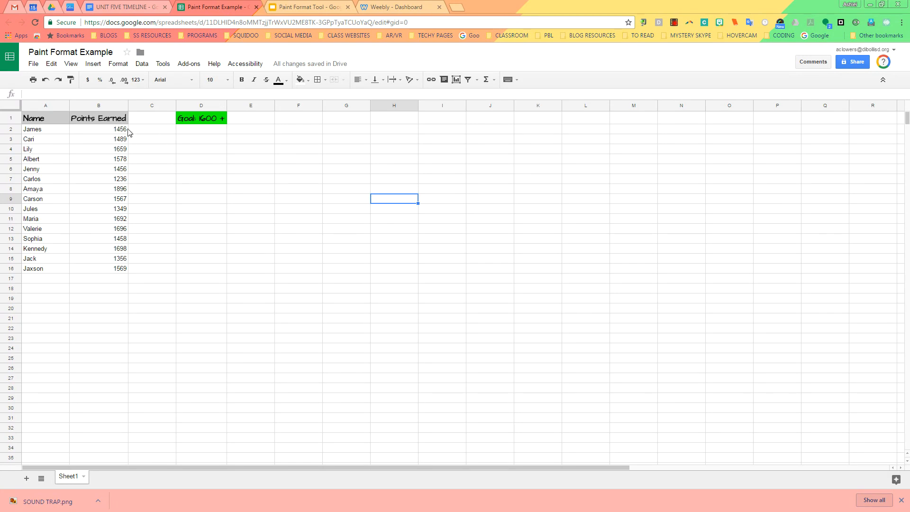
# - Fill James's points cell B2 with green to match the 1600+ goal label
pyautogui.click(97, 129)
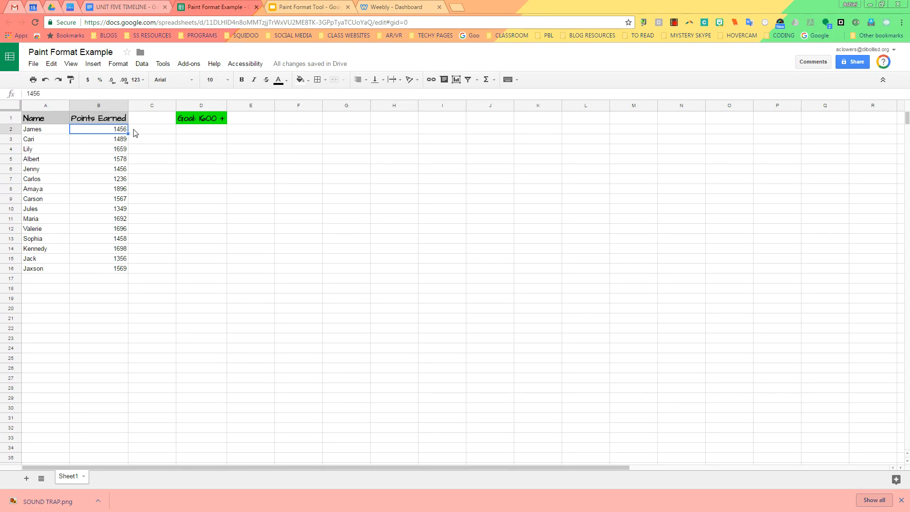
pyautogui.click(298, 80)
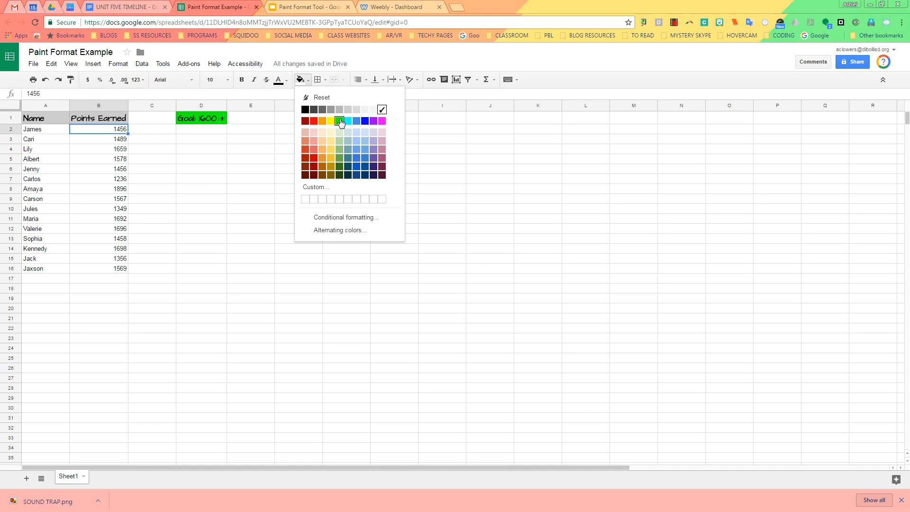
pyautogui.click(341, 120)
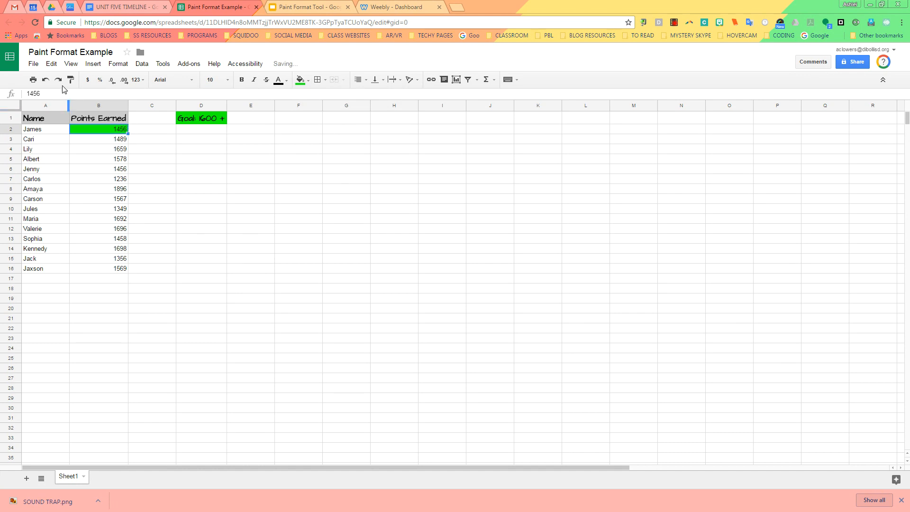
pyautogui.moveTo(71, 80)
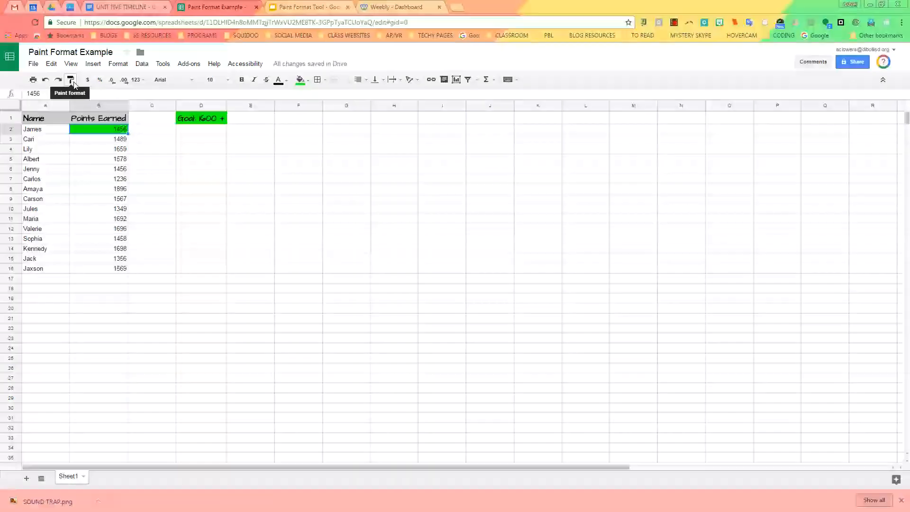